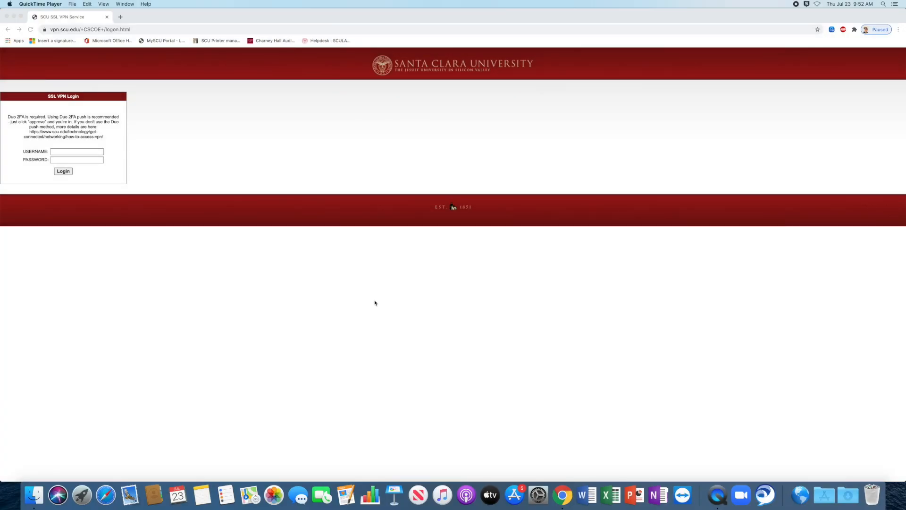
pyautogui.moveTo(257, 241)
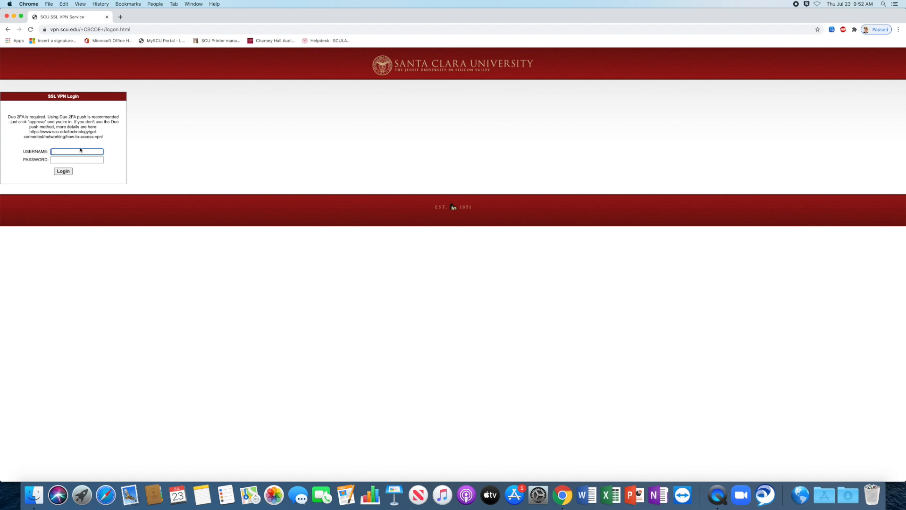
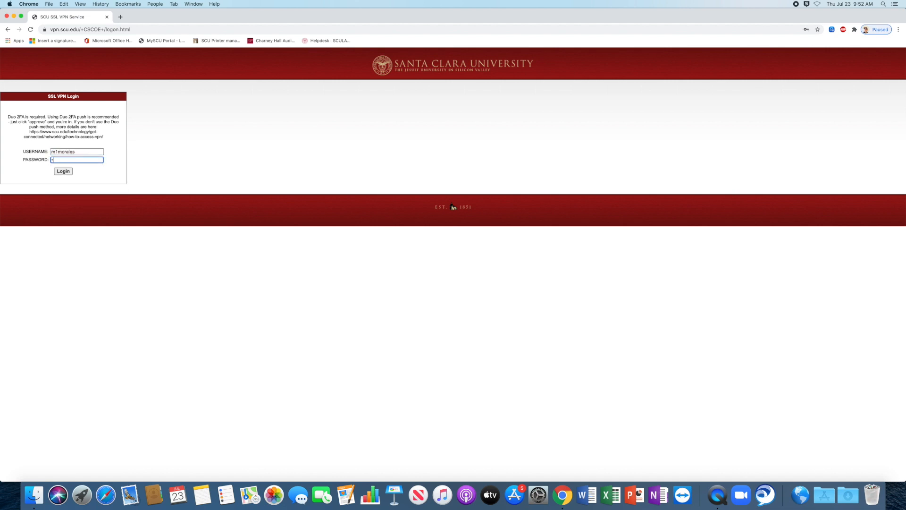
pyautogui.write('password')
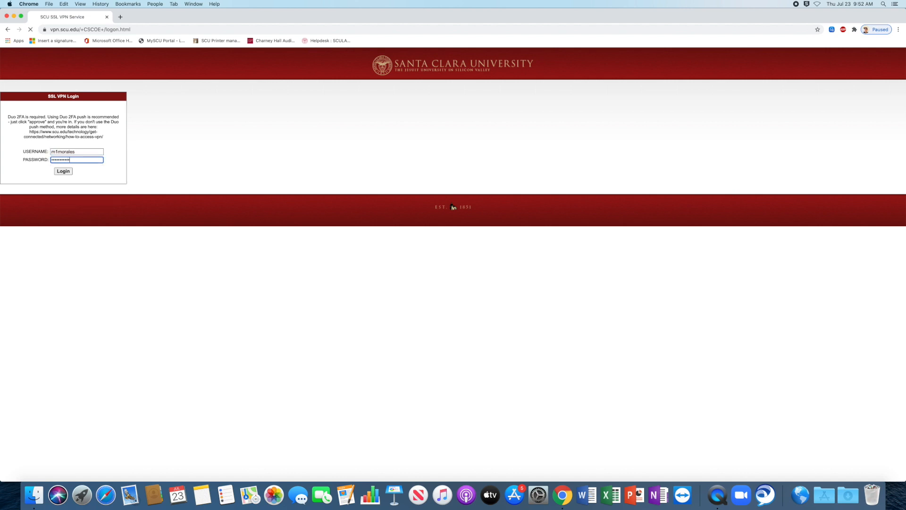
pyautogui.click(63, 171)
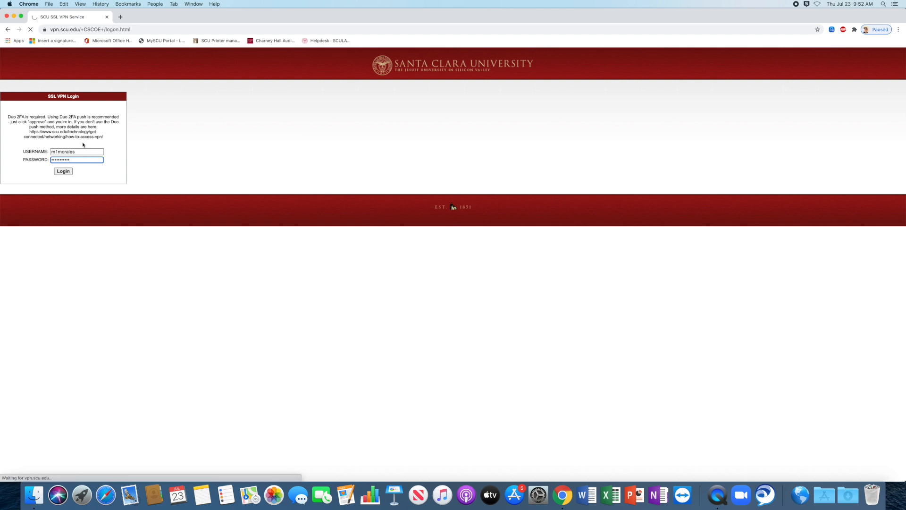
pyautogui.click(64, 171)
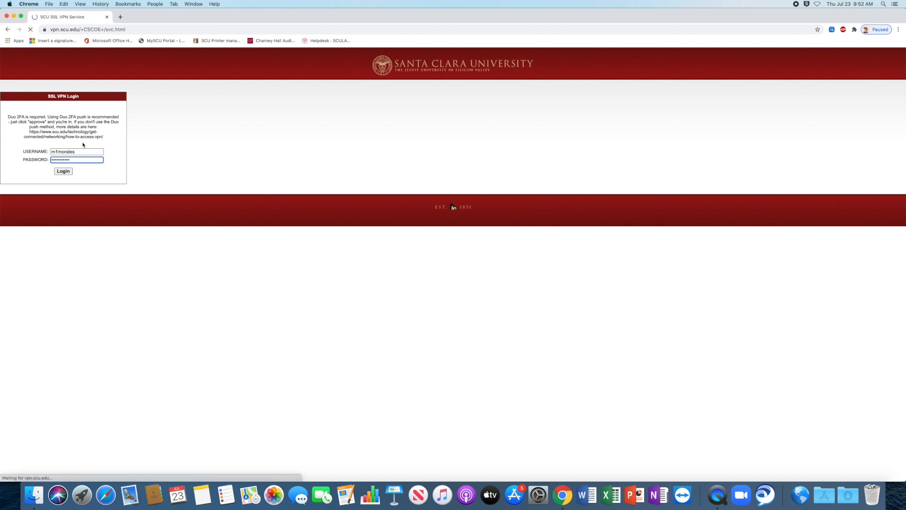
# Download the AnyConnect client for macOS from the Cisco download page.
pyautogui.click(64, 171)
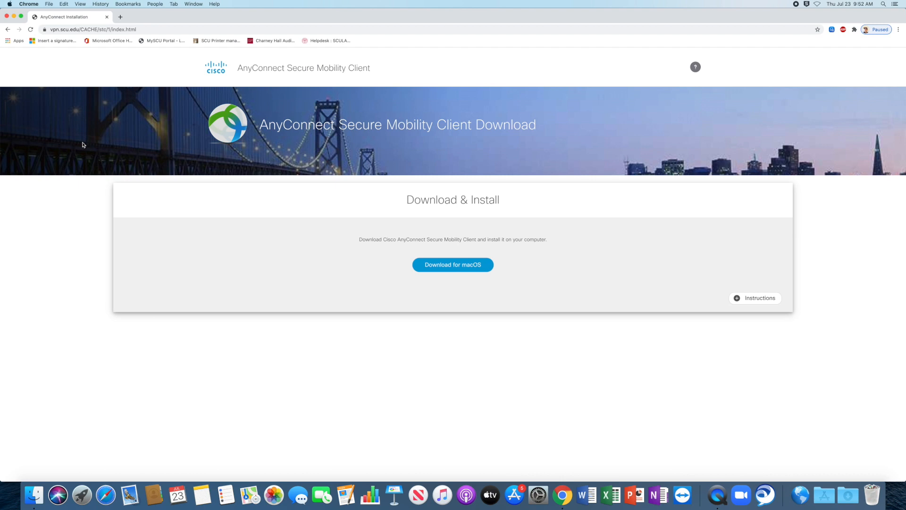
pyautogui.moveTo(339, 161)
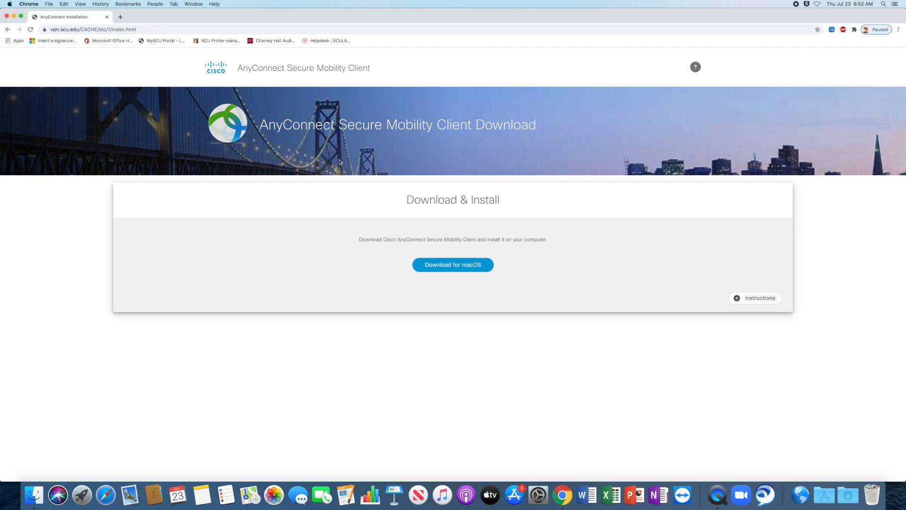
pyautogui.click(453, 264)
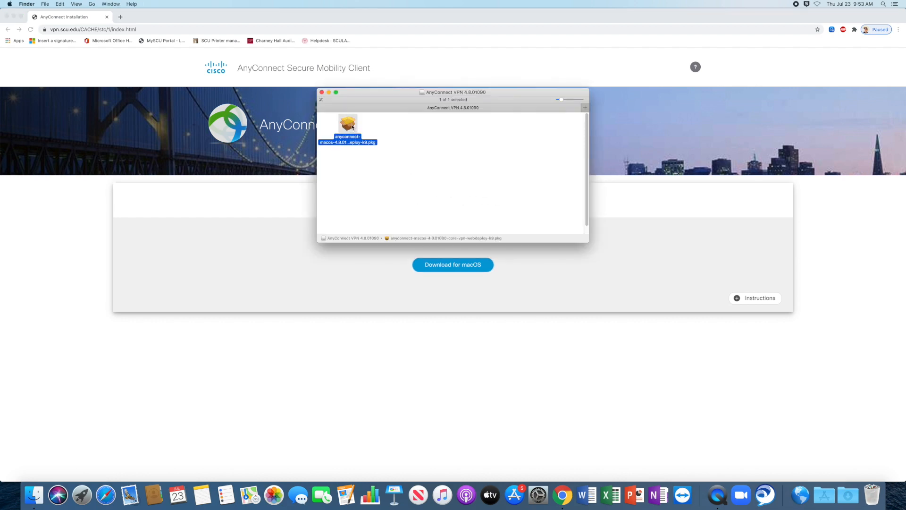
# Run the AnyConnect .pkg installer, passing the introduction and agreeing to the license.
pyautogui.doubleClick(347, 125)
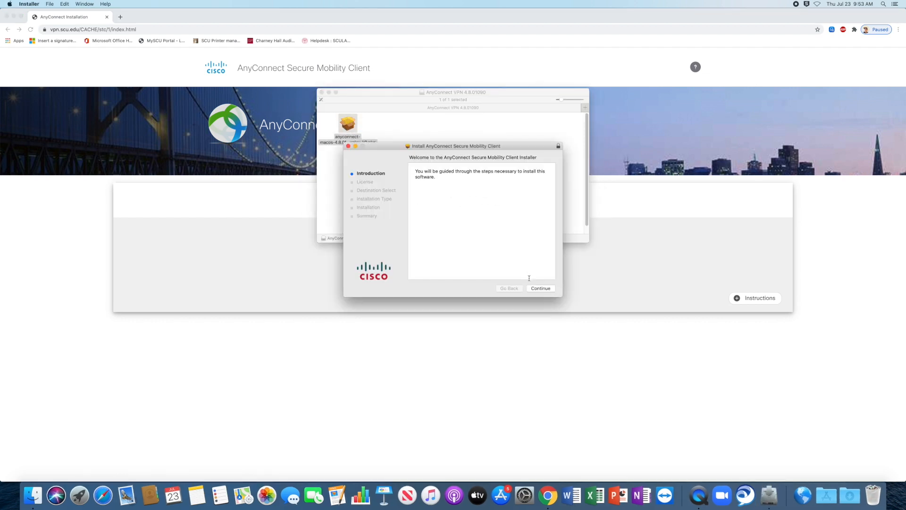
pyautogui.click(540, 287)
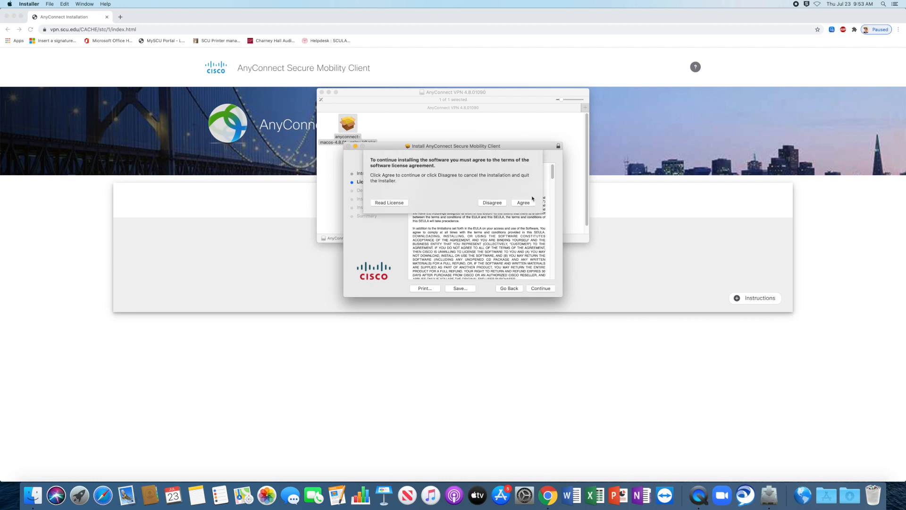
pyautogui.click(522, 202)
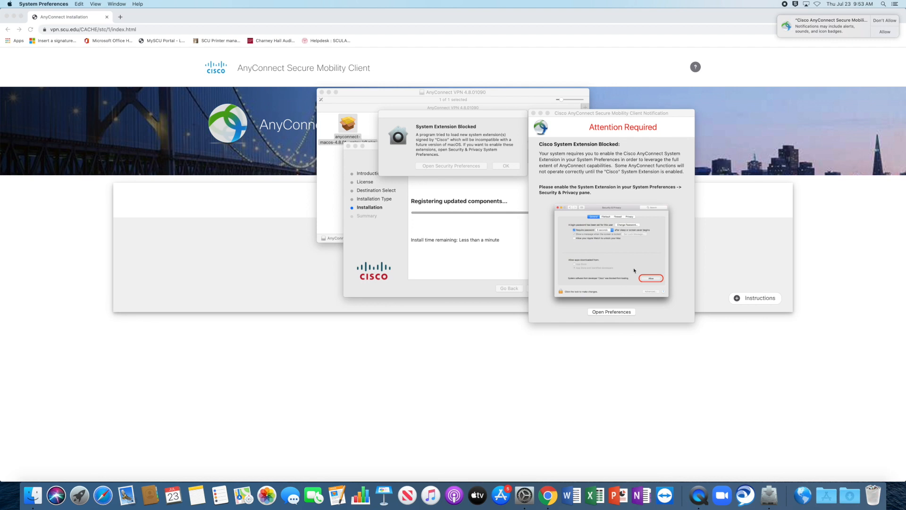
# Unlock Security & Privacy with the password to allow the blocked Cisco extension.
pyautogui.click(611, 312)
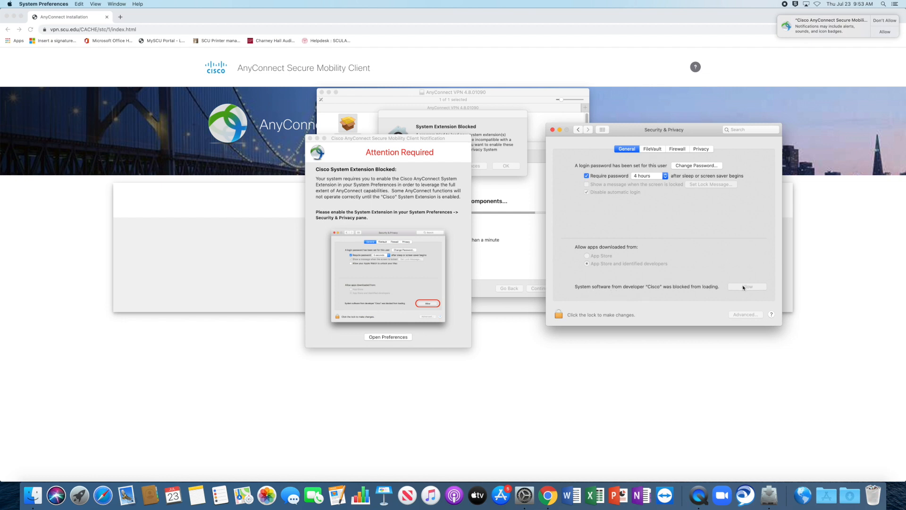
pyautogui.moveTo(579, 298)
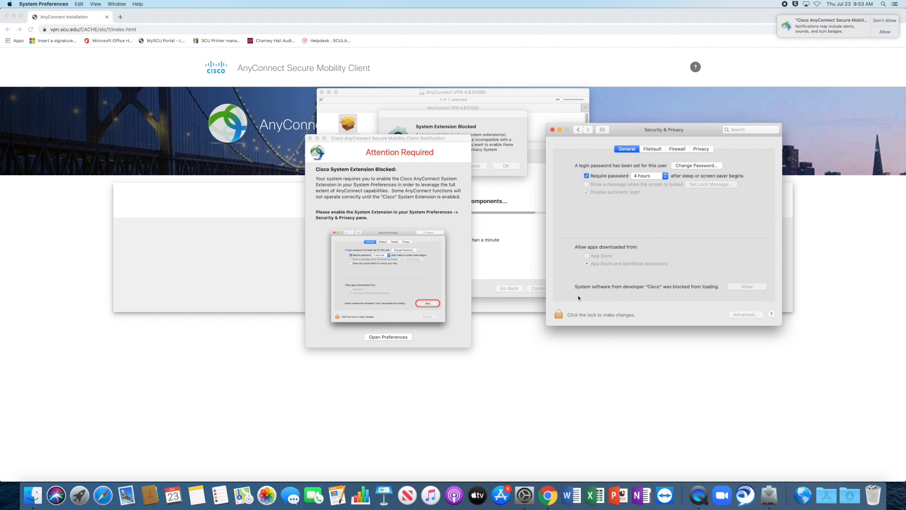
pyautogui.click(558, 315)
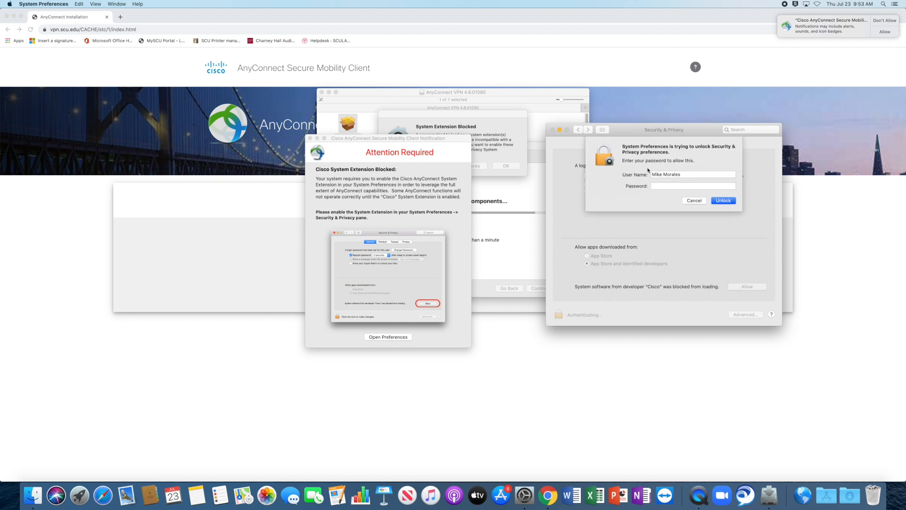
pyautogui.write('password')
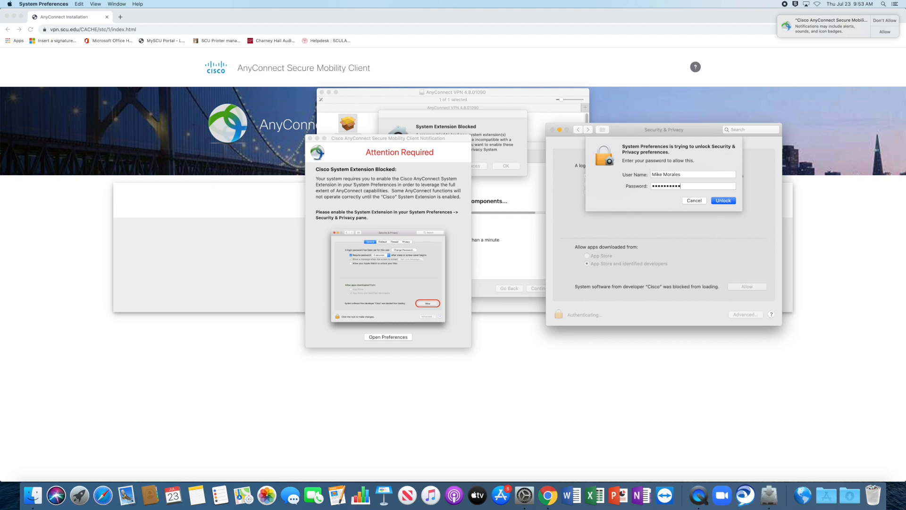
pyautogui.click(723, 200)
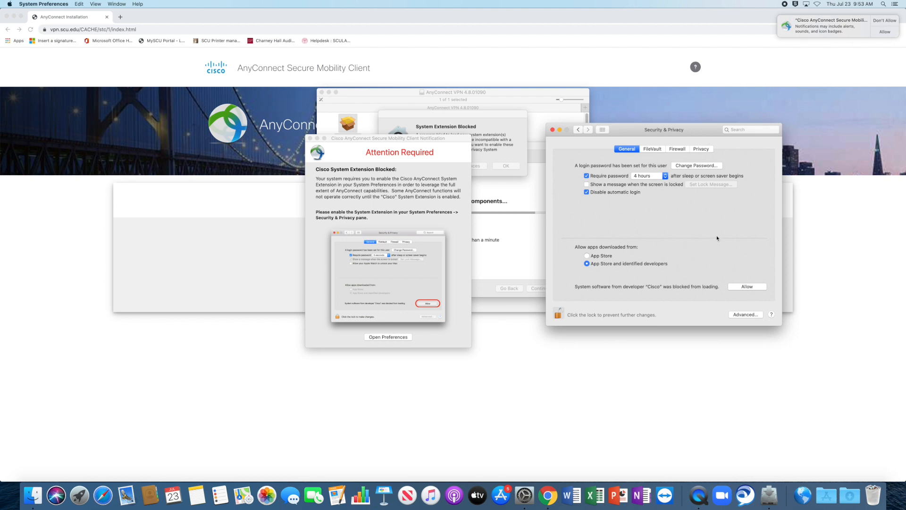
pyautogui.moveTo(576, 292)
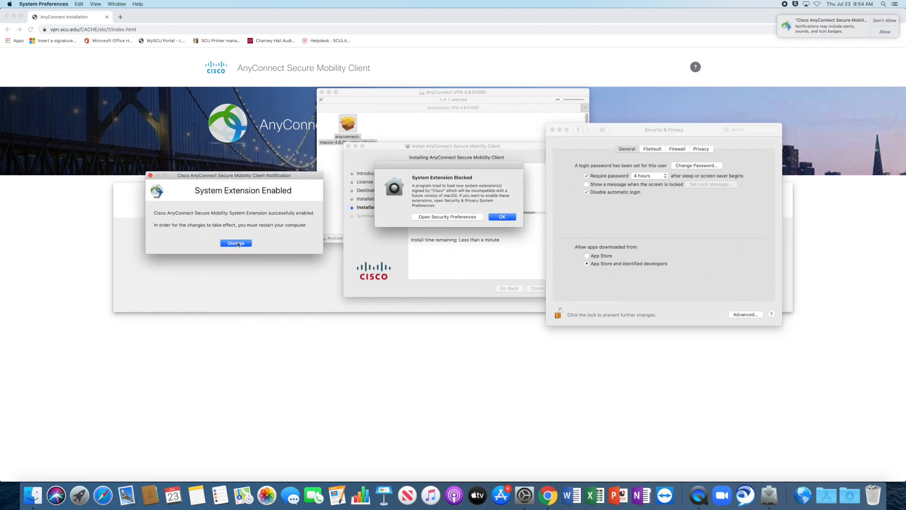
# Dismiss the extension-enabled notice and the blocked-extension warning.
pyautogui.click(235, 242)
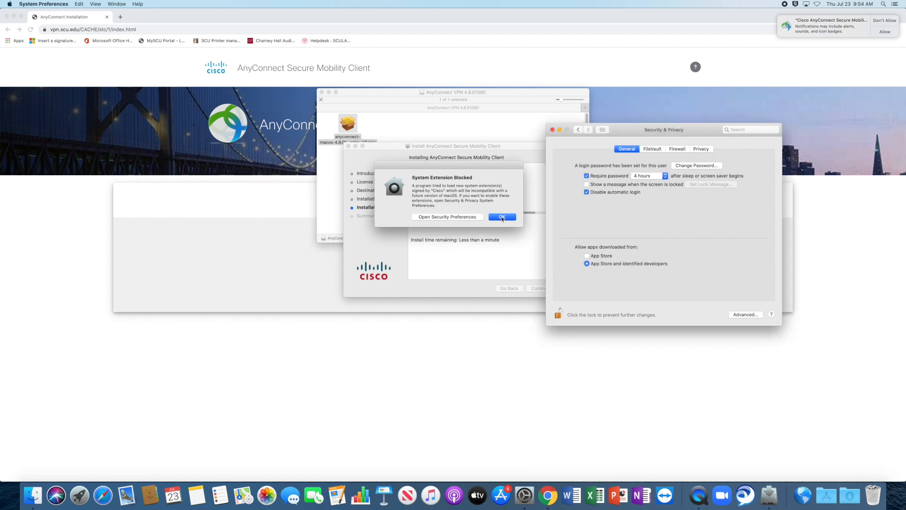
pyautogui.click(501, 217)
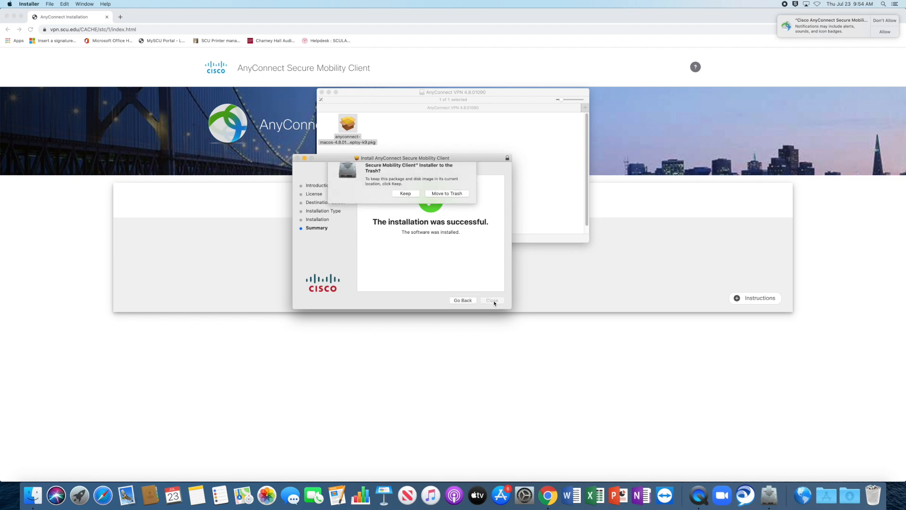
# Close the completed AnyConnect installer.
pyautogui.click(492, 300)
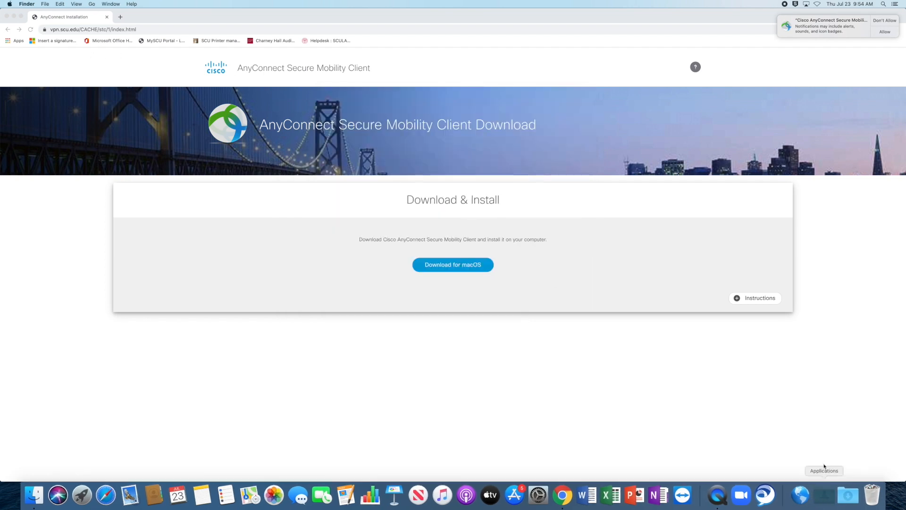
pyautogui.moveTo(821, 425)
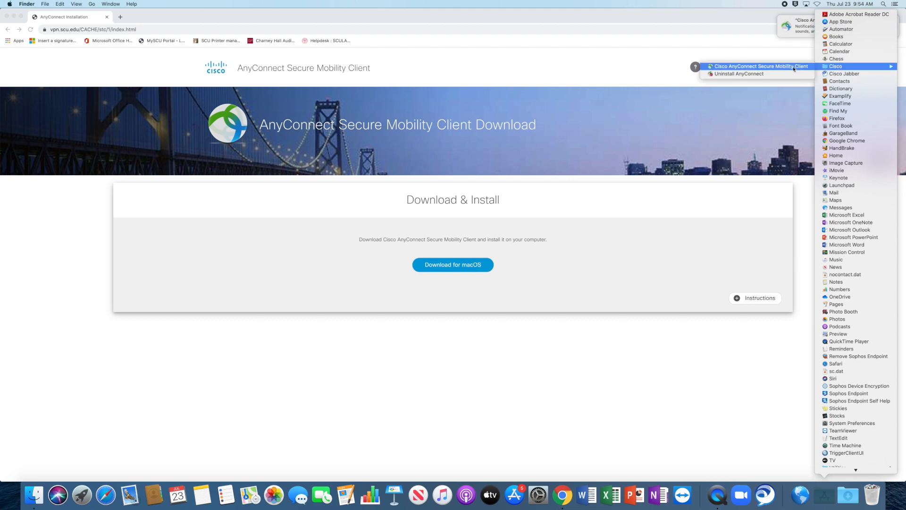
# Launch Cisco AnyConnect Secure Mobility Client from the Applications Cisco folder.
pyautogui.click(754, 66)
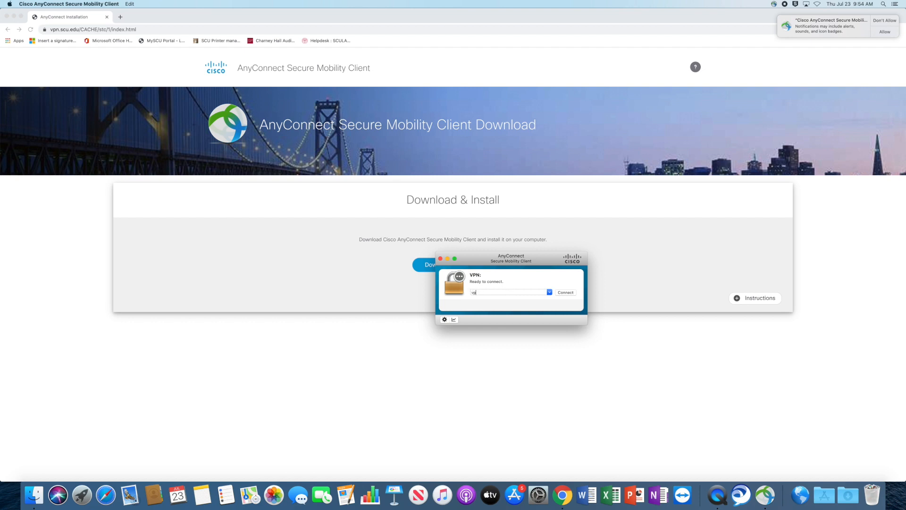
pyautogui.write('vpn.scu.edu')
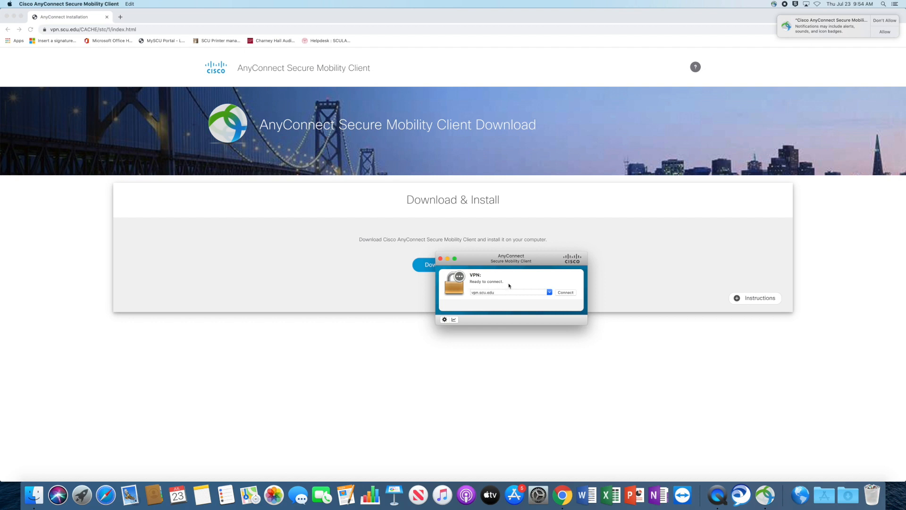
pyautogui.click(566, 291)
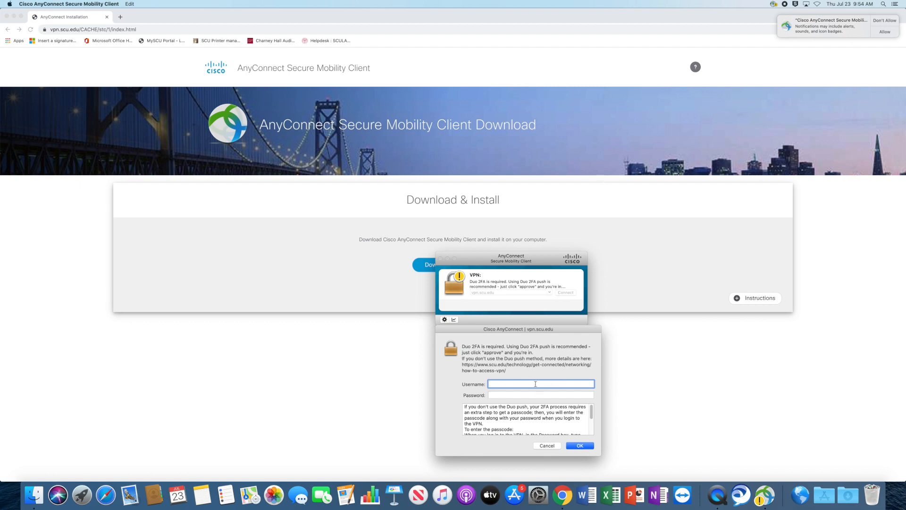
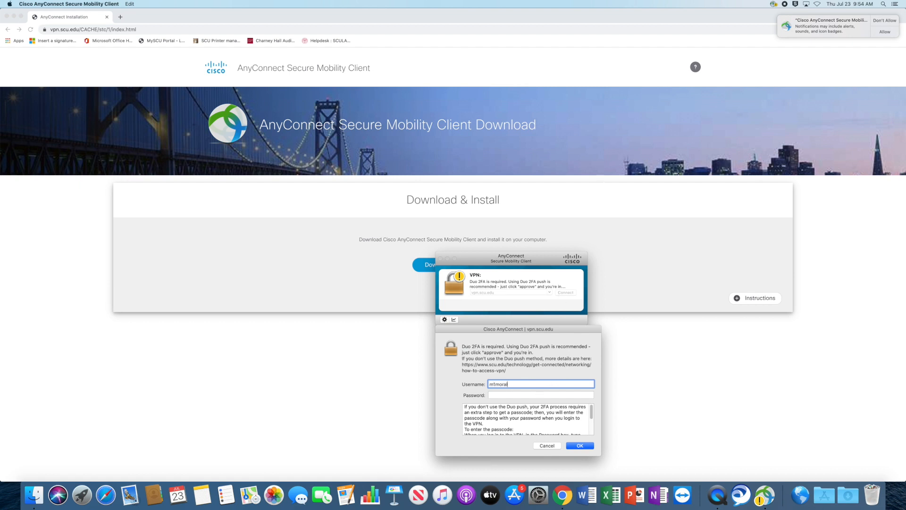
pyautogui.write('password')
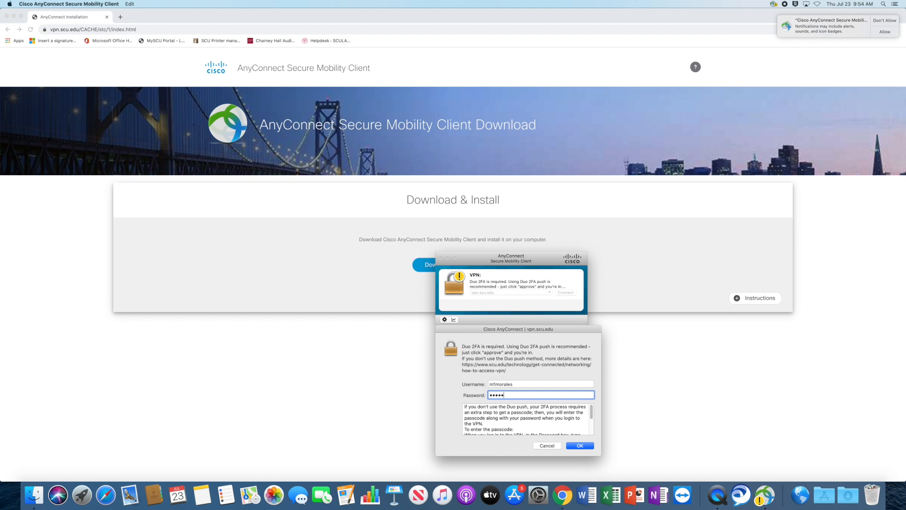
pyautogui.click(579, 445)
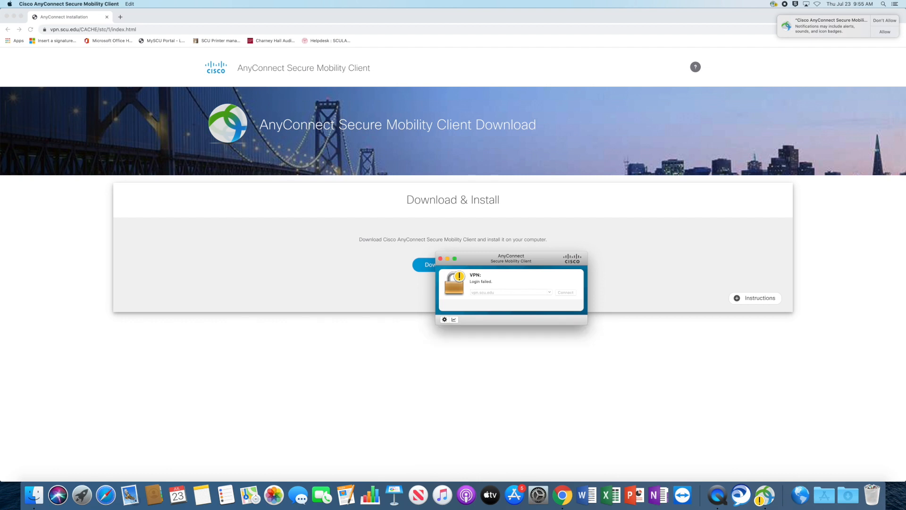
pyautogui.moveTo(535, 386)
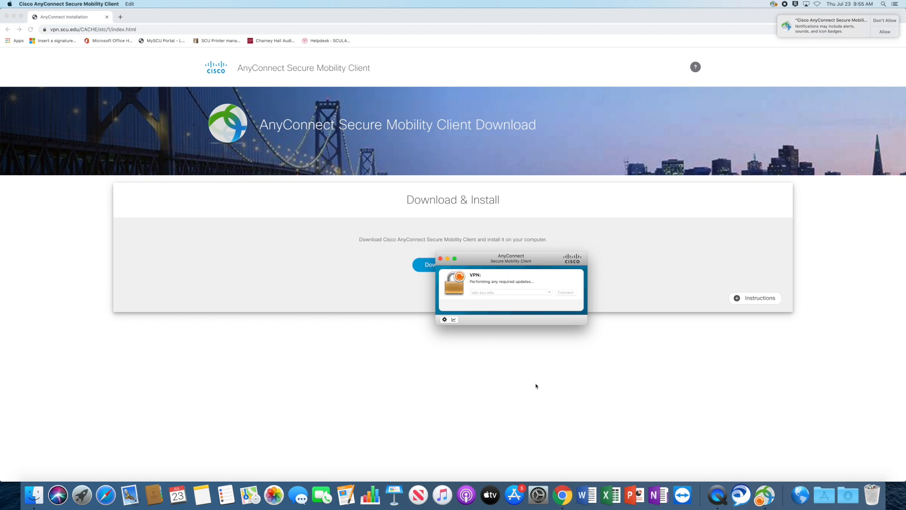
# Disconnect the active VPN session to vpn.scu.edu.
pyautogui.click(452, 264)
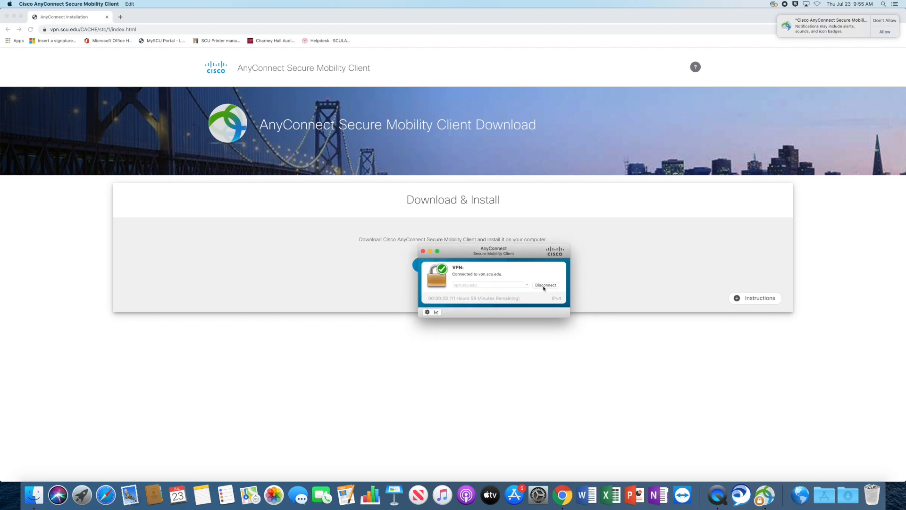
pyautogui.click(544, 284)
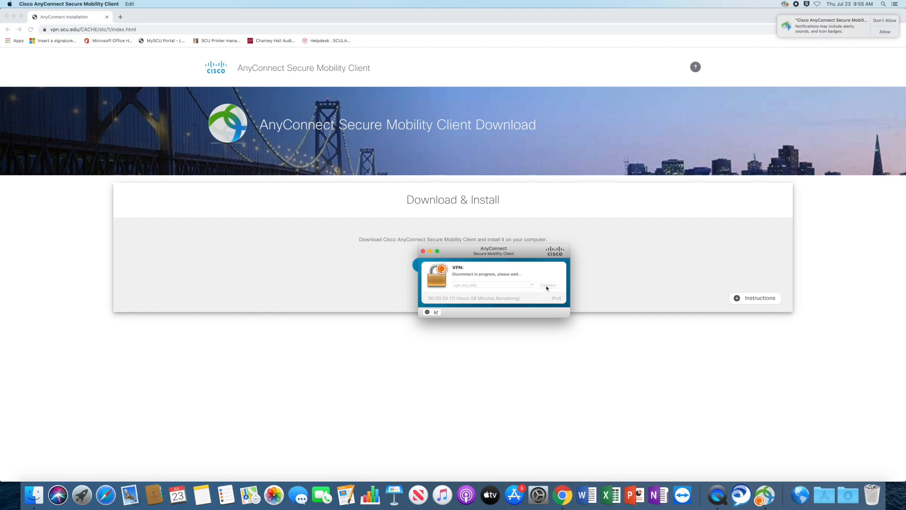